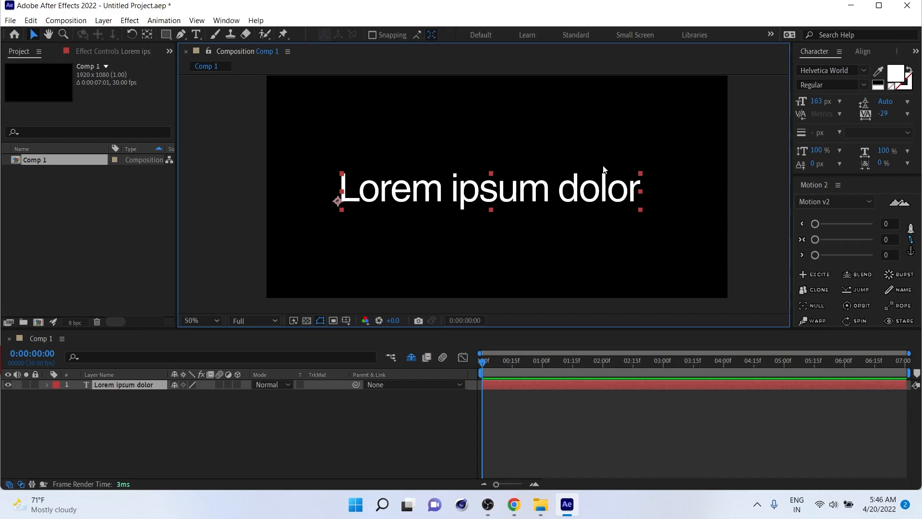
mouse_move(128, 389)
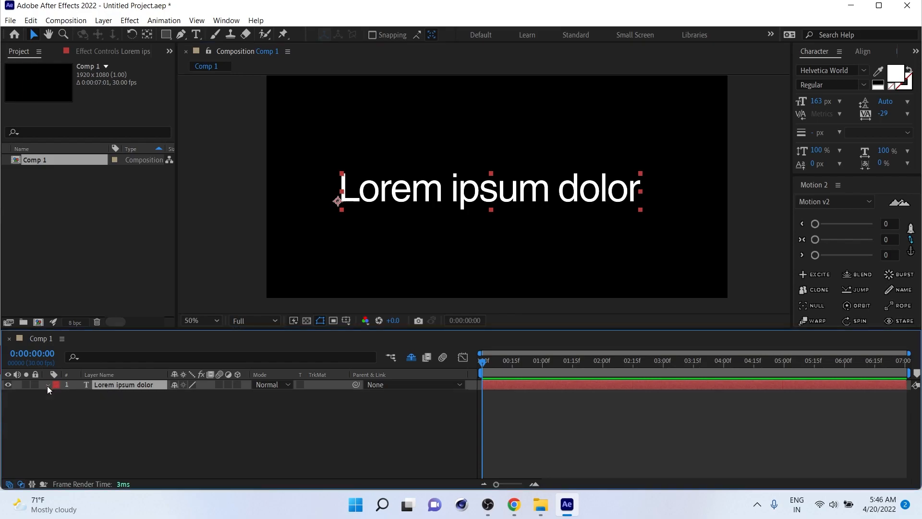
- Add Animator 1 with an RGB Fill Color to the Lorem ipsum dolor layer, turning it red
left_click(47, 385)
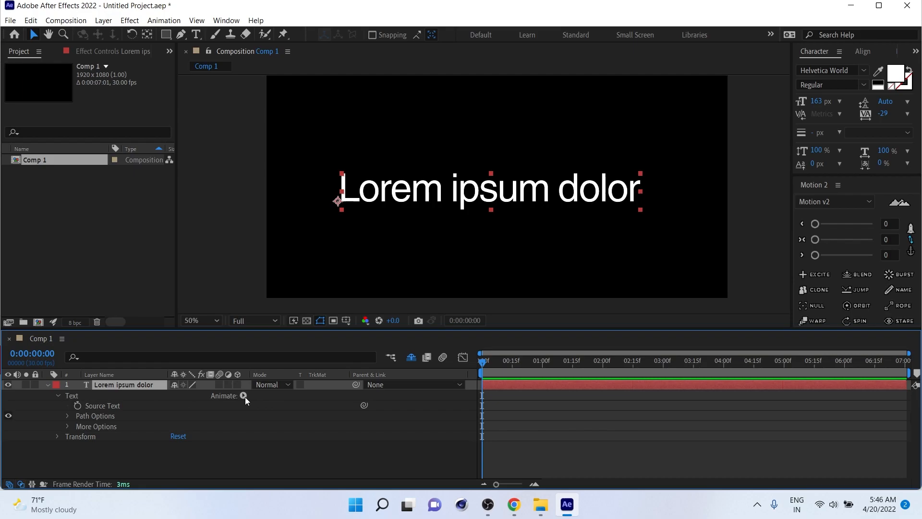
left_click(243, 396)
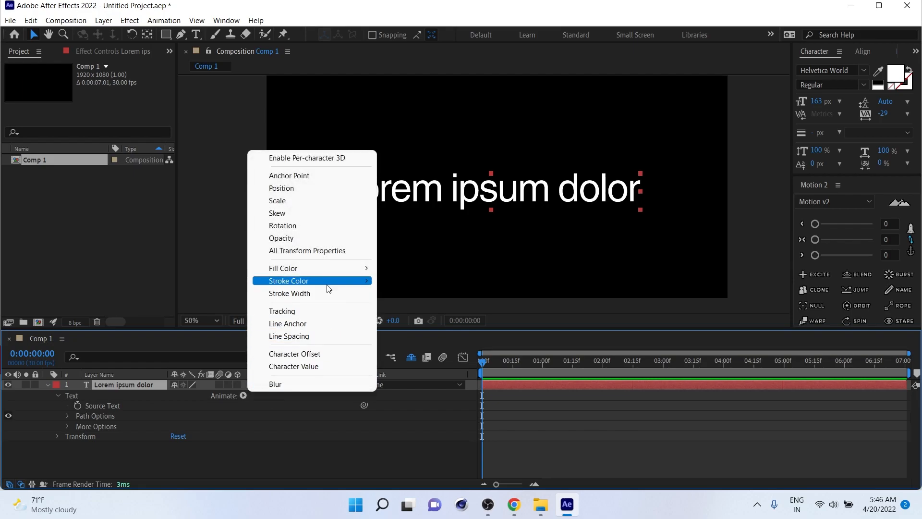
mouse_move(283, 268)
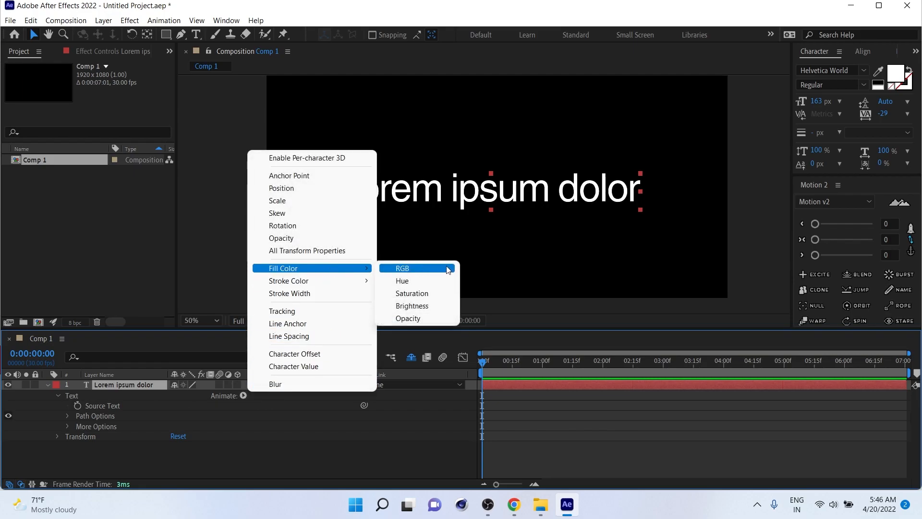
left_click(401, 267)
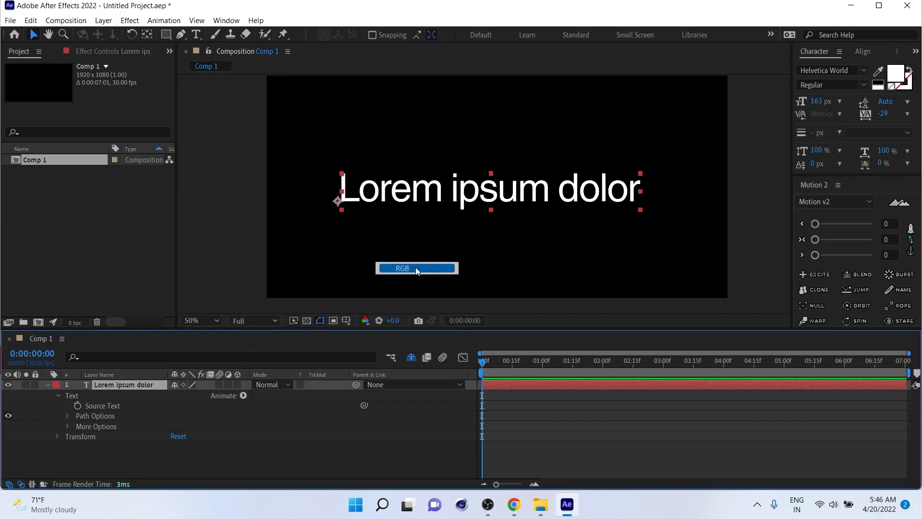
left_click(417, 268)
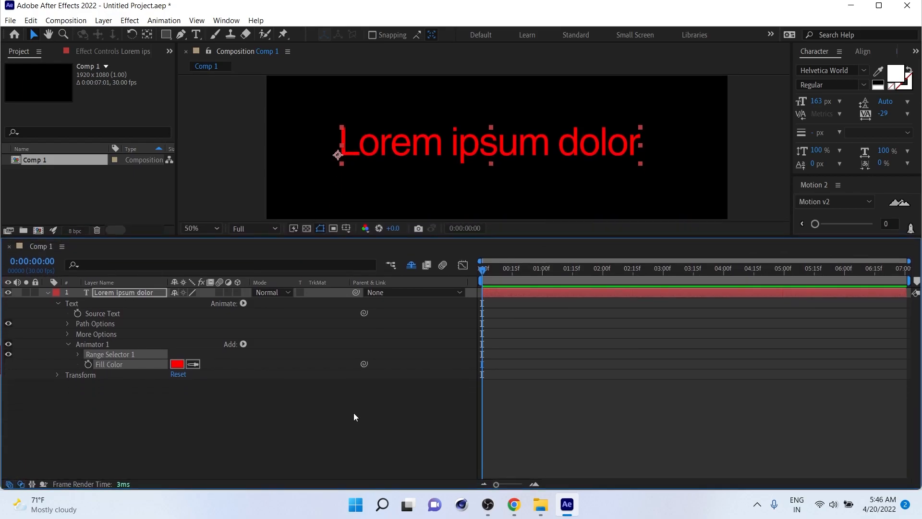
mouse_move(337, 379)
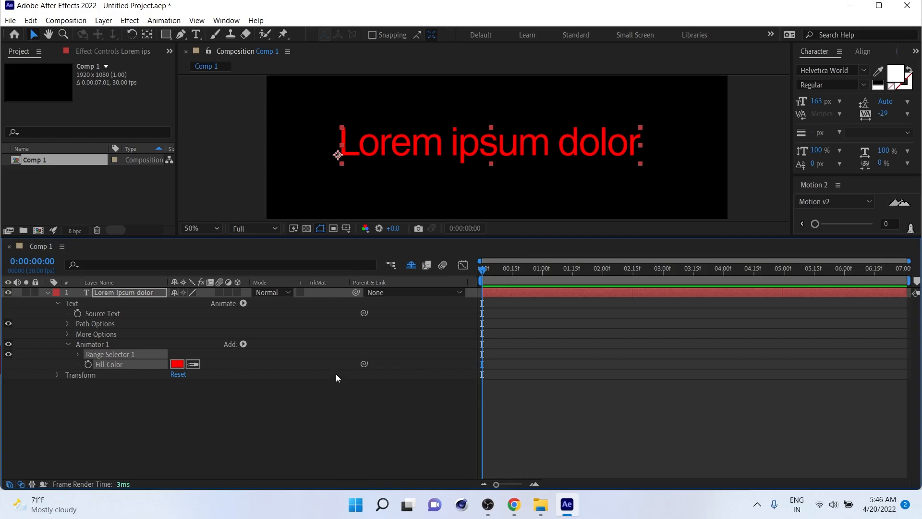
- Shift Animator 1's Fill Color swatch from red to blue and confirm it
left_click(92, 344)
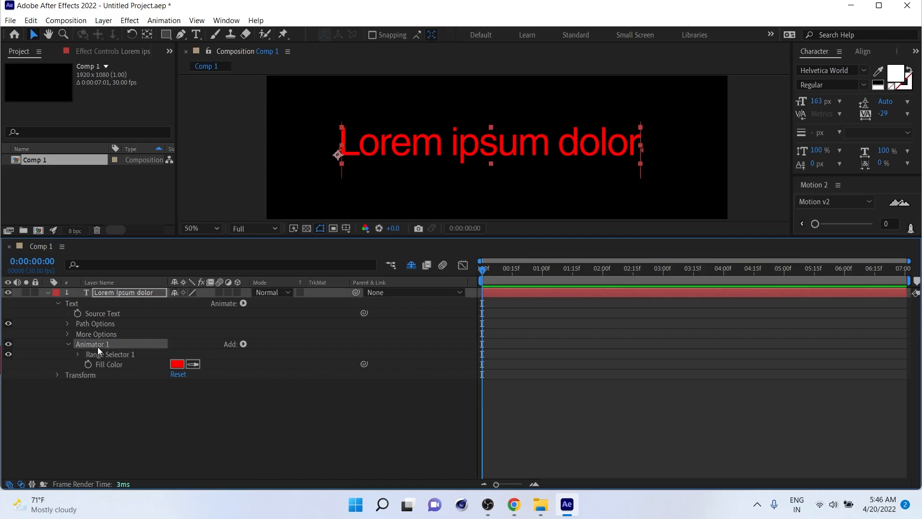
left_click(109, 364)
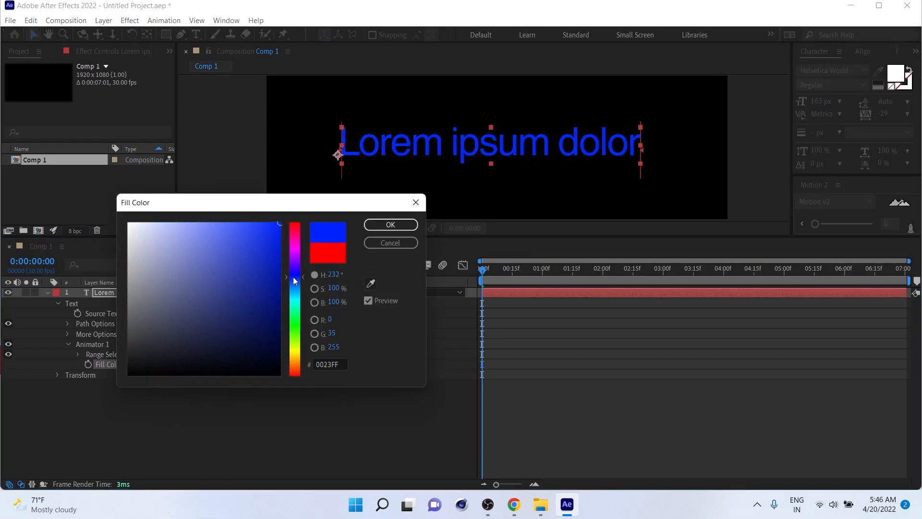
left_click_drag(296, 281, 296, 283)
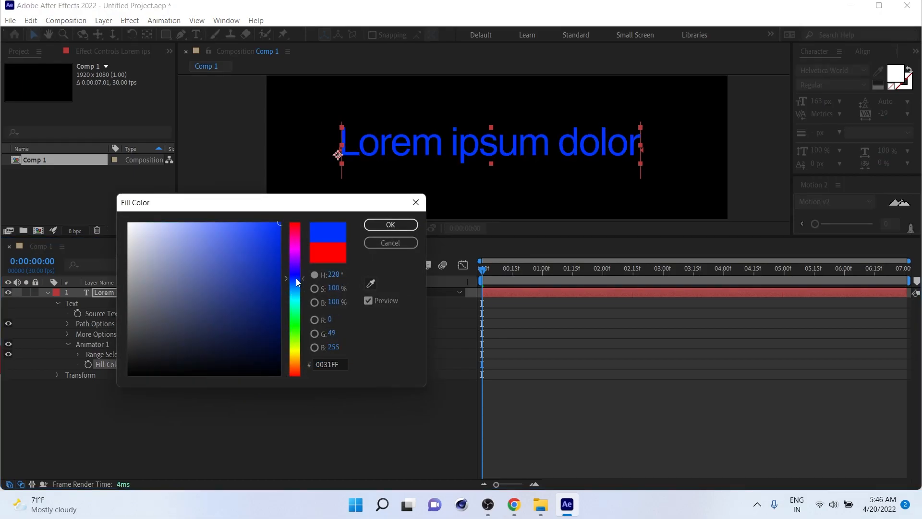
left_click(390, 225)
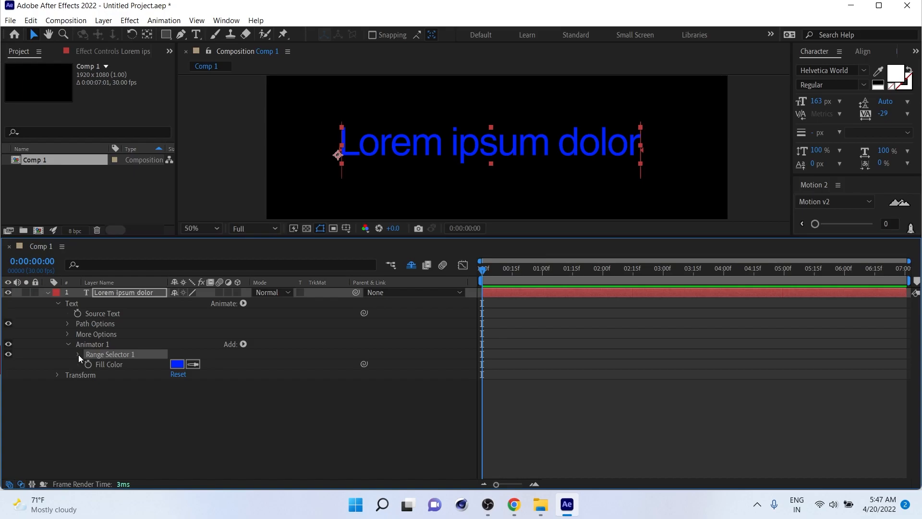
- Expand Range Selector 1 and set its Start just before ipsum so Lorem stays white
left_click(79, 354)
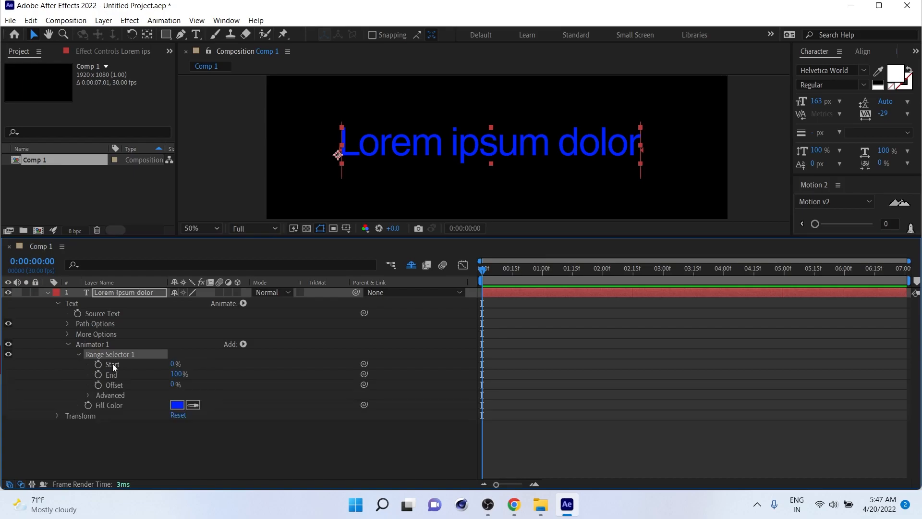
left_click(113, 365)
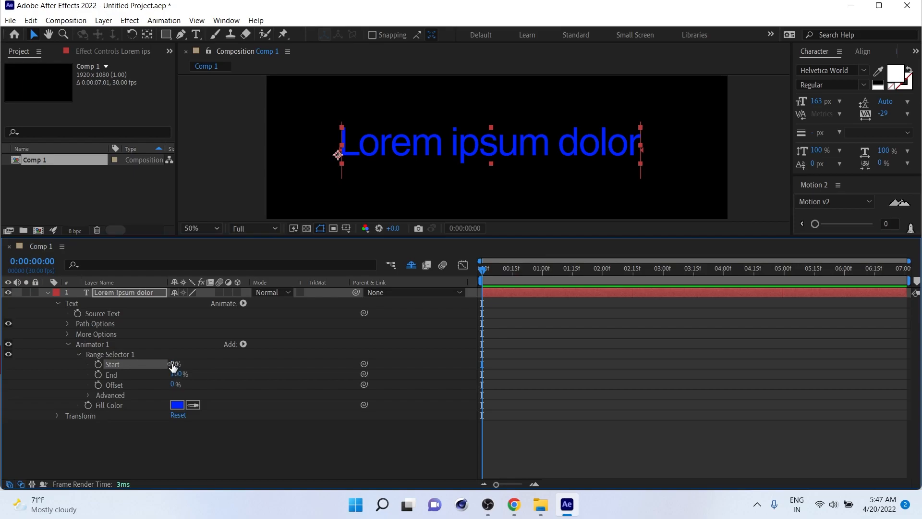
left_click_drag(171, 363, 180, 363)
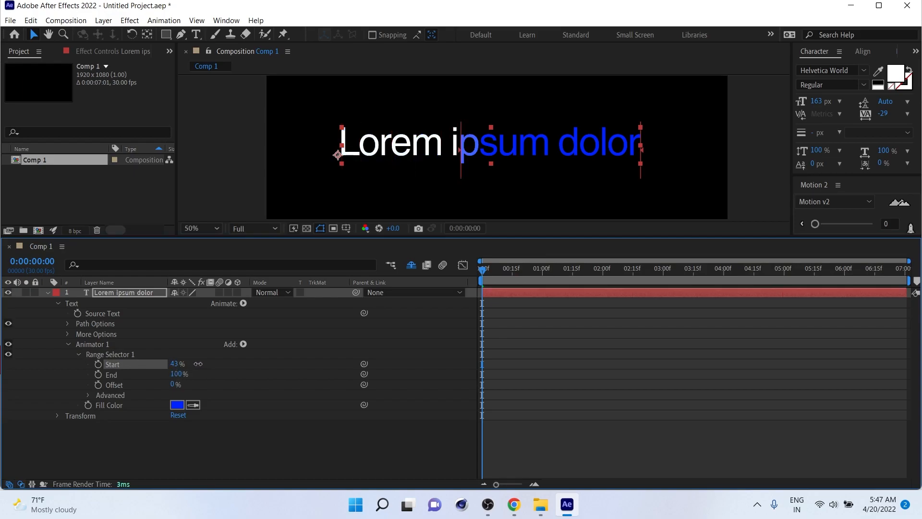
left_click_drag(180, 363, 167, 363)
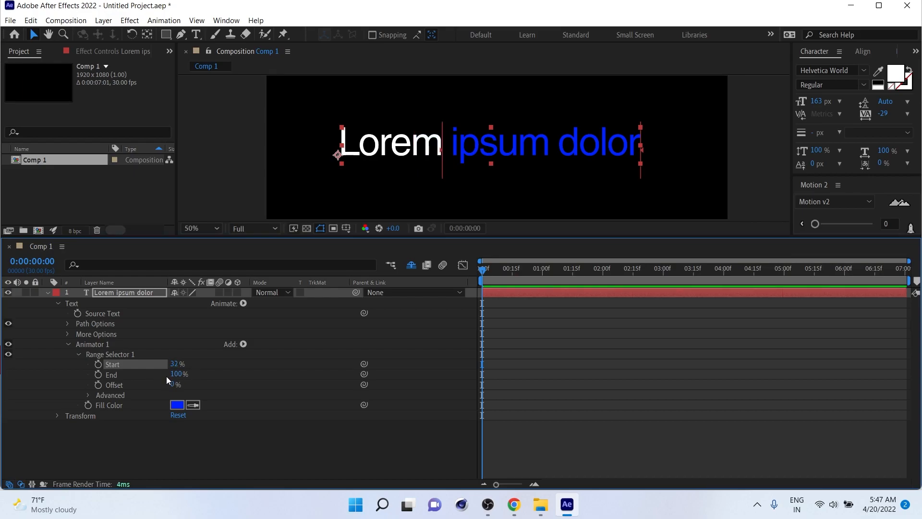
- Pull the range End back until only the letters ps remain blue
left_click_drag(179, 374, 164, 374)
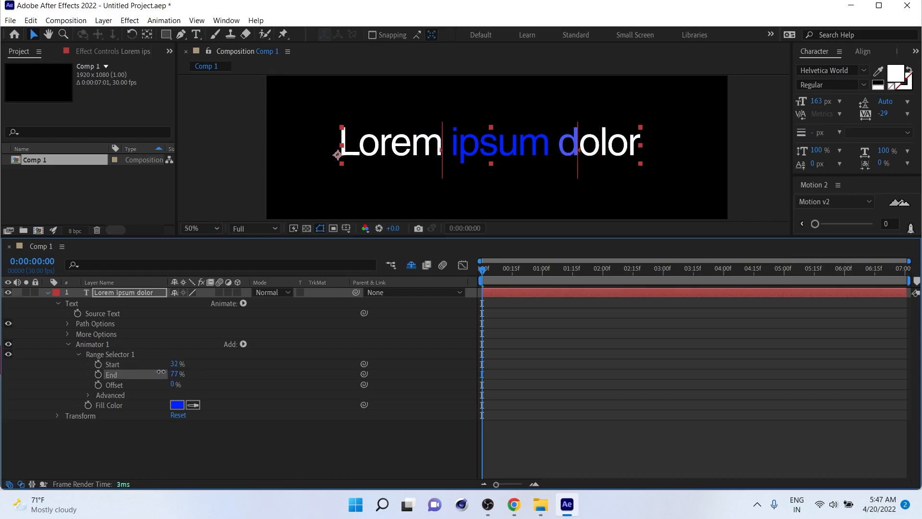
left_click_drag(176, 374, 164, 373)
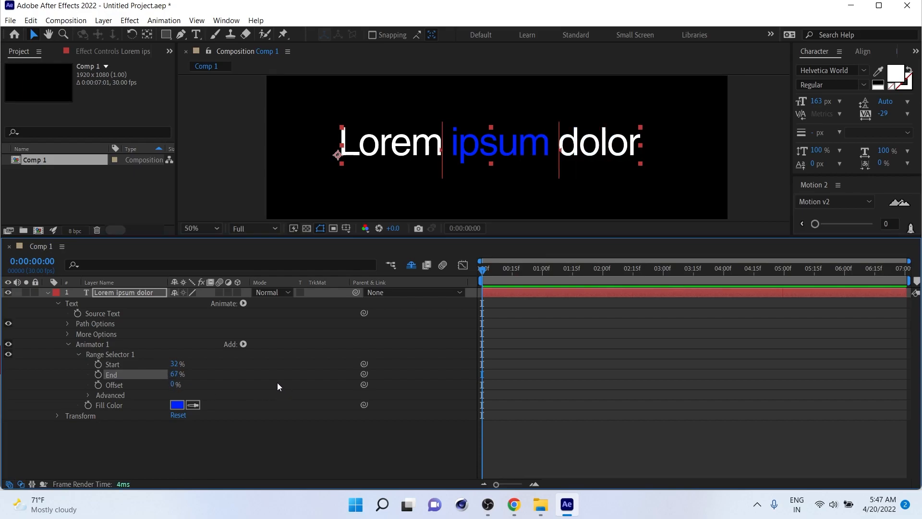
mouse_move(275, 387)
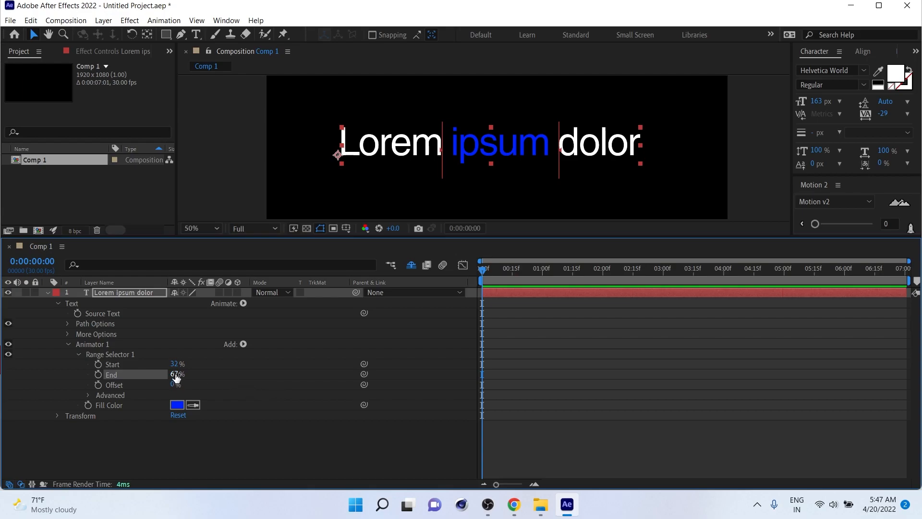
left_click_drag(177, 374, 167, 373)
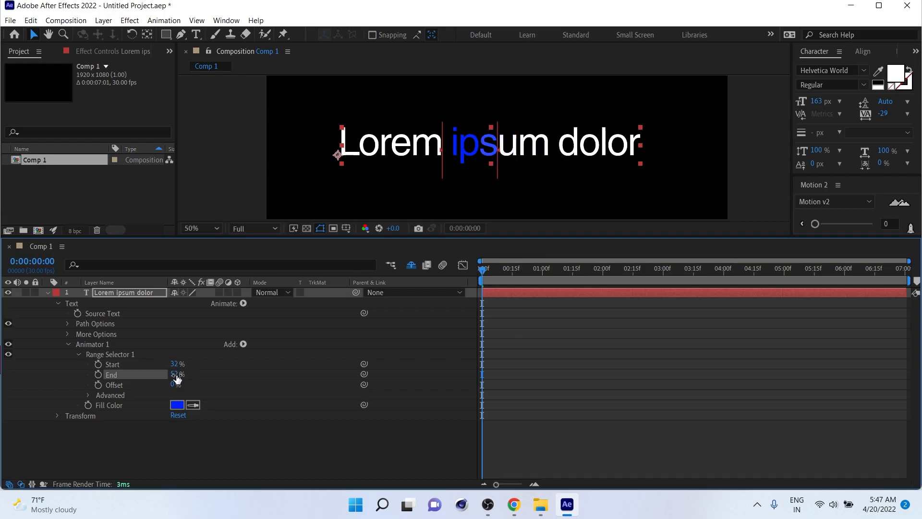
left_click_drag(177, 375, 185, 375)
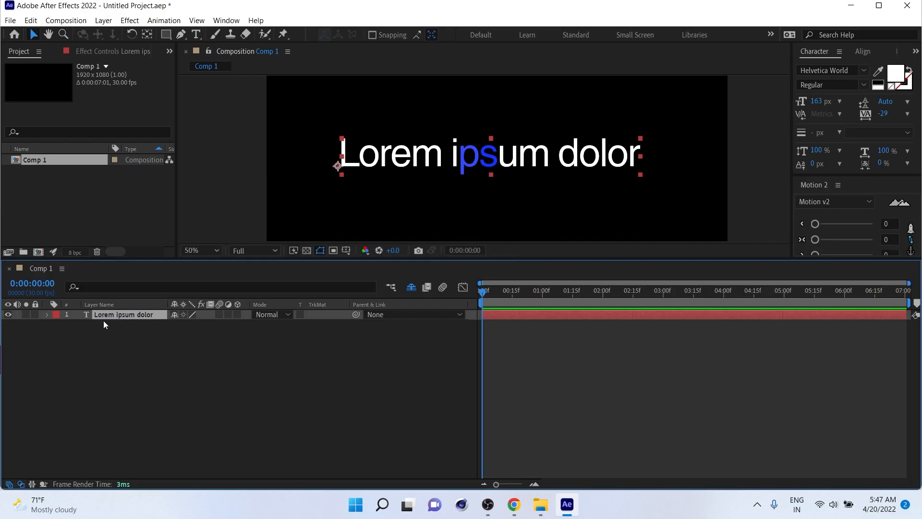
- Try a Fill effect on the text layer, picking white then confirming red
left_click(129, 21)
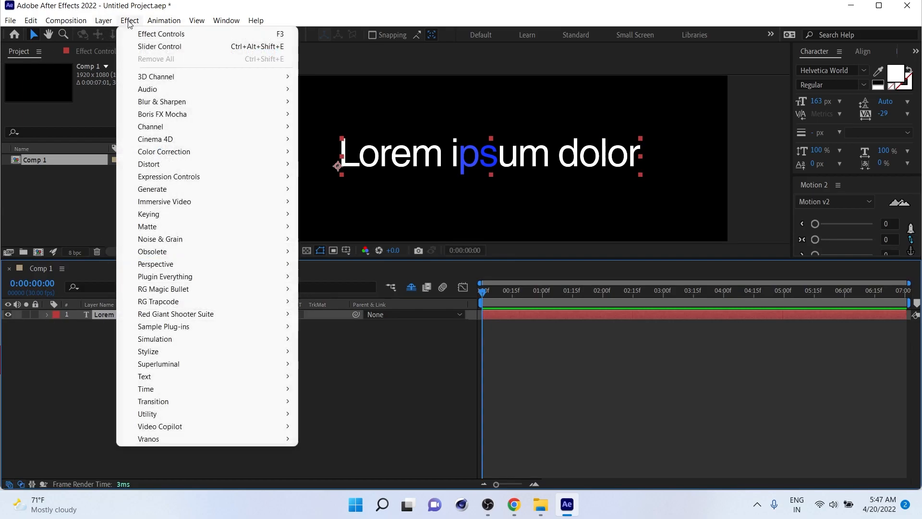
mouse_move(186, 184)
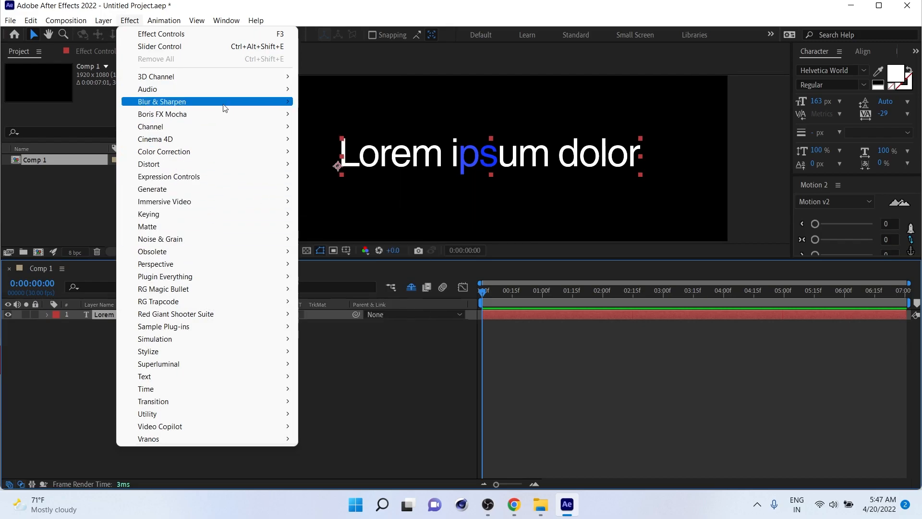
mouse_move(159, 46)
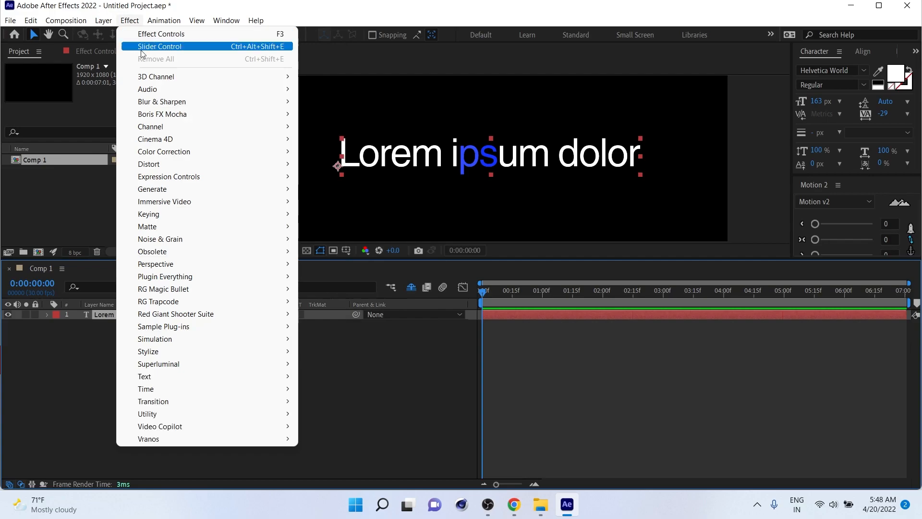
mouse_move(171, 362)
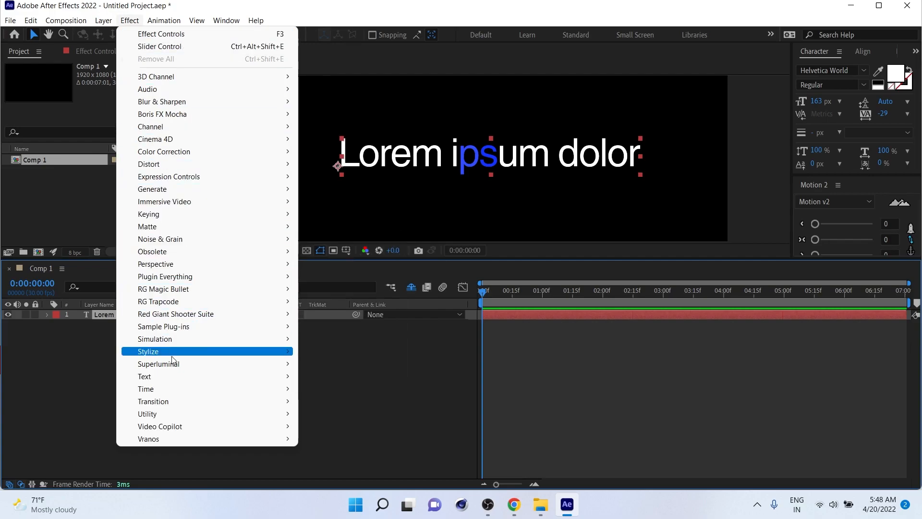
mouse_move(171, 190)
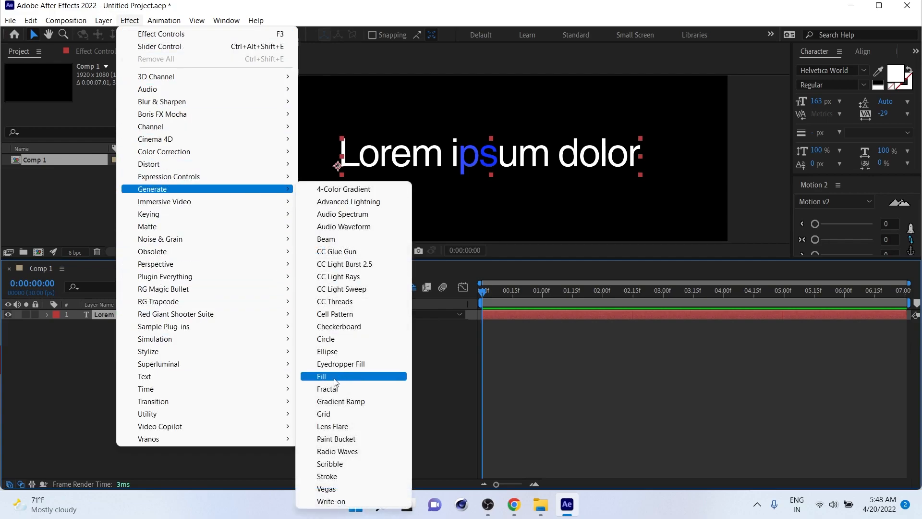
left_click(321, 377)
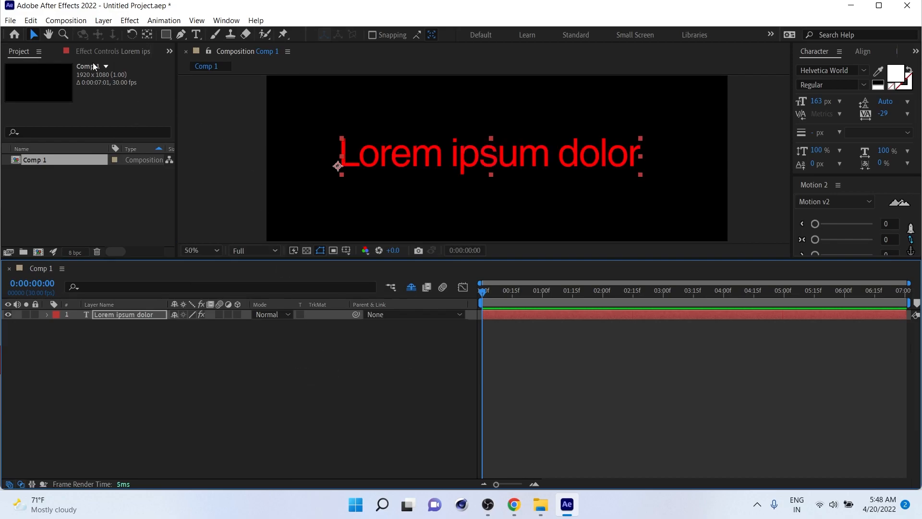
left_click(104, 108)
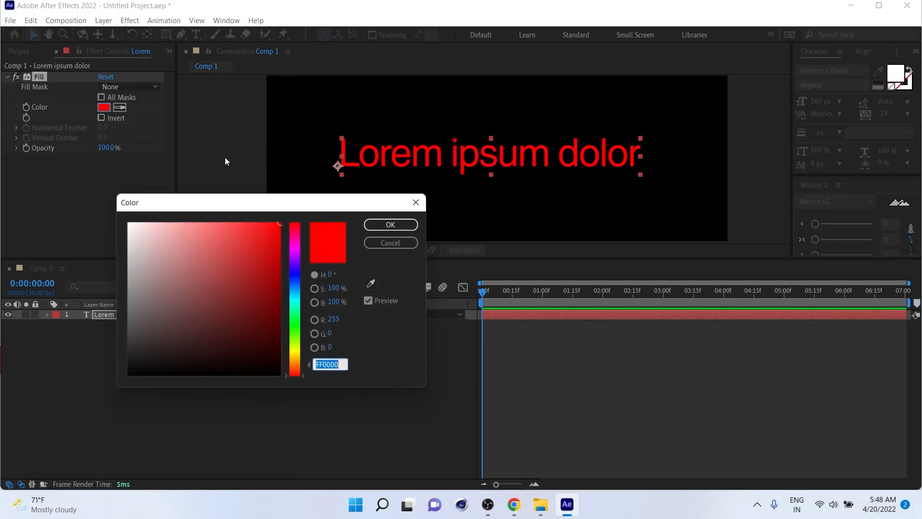
left_click(259, 245)
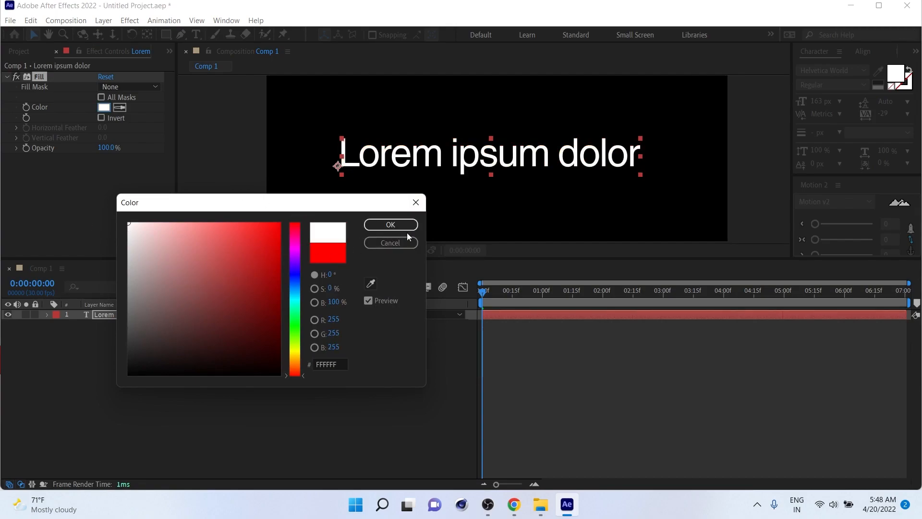
left_click(279, 223)
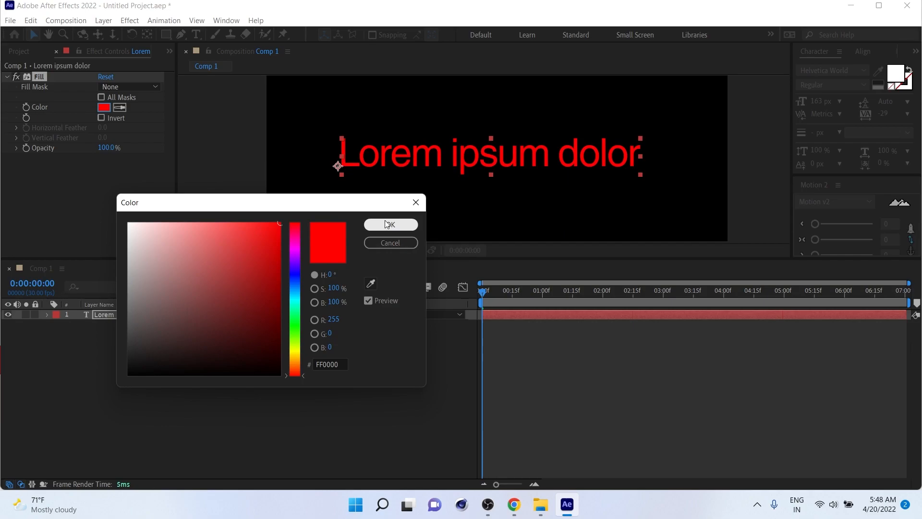
left_click(390, 225)
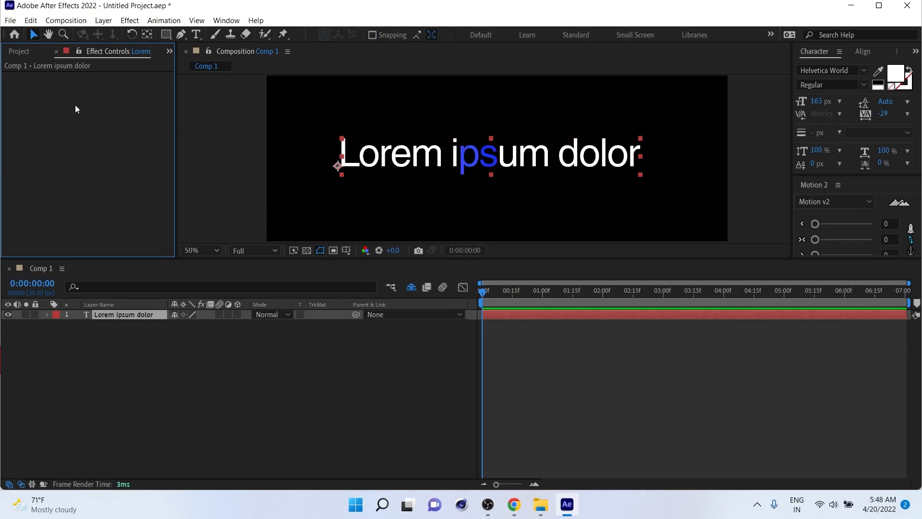
mouse_move(536, 168)
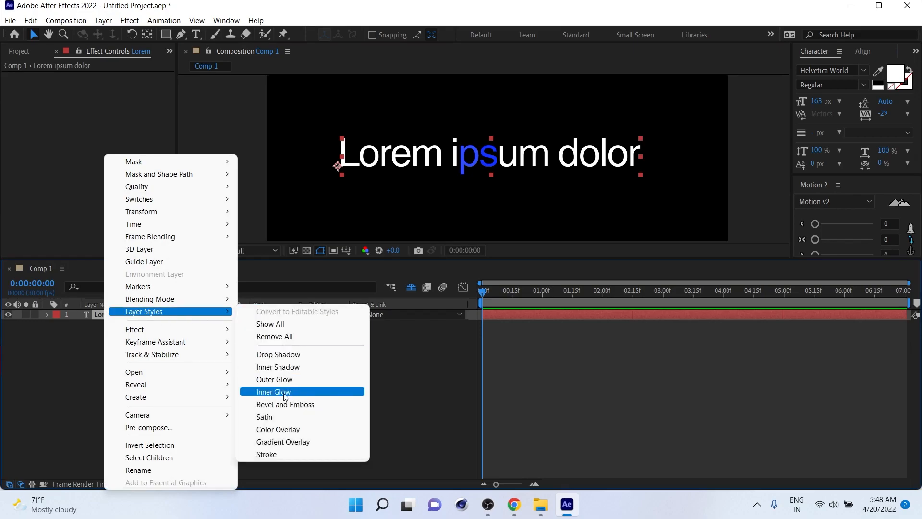
mouse_move(277, 429)
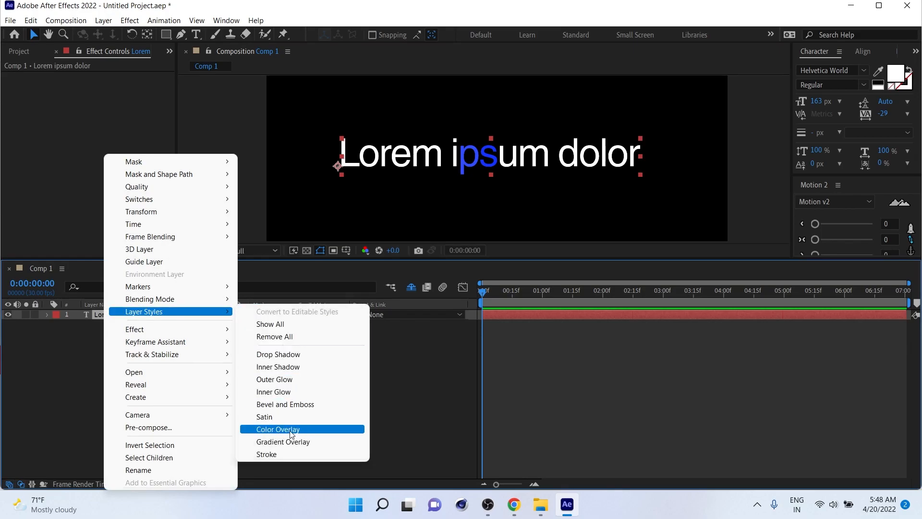
- Apply a red Color Overlay layer style so the whole line reads solid red
left_click(279, 428)
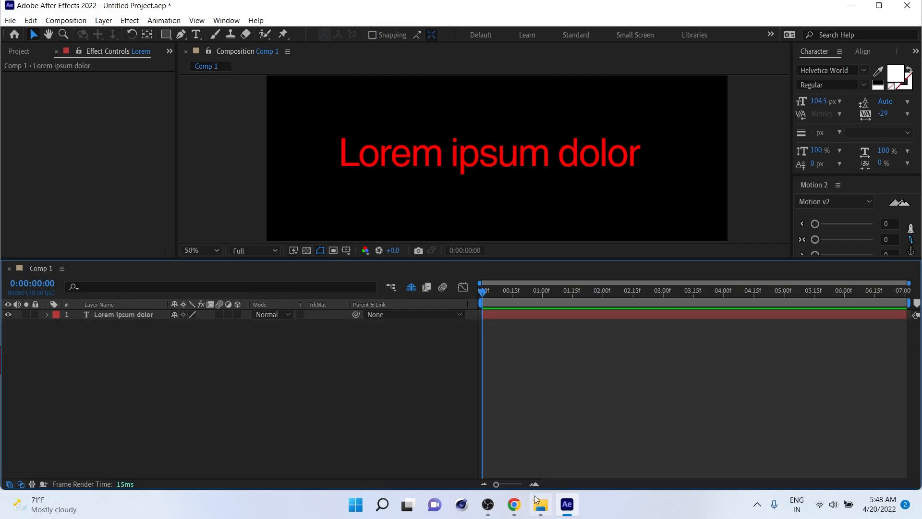
- Load TYPO.aep from the IPC_Fun Typography Animation folder into After Effects
left_click(540, 504)
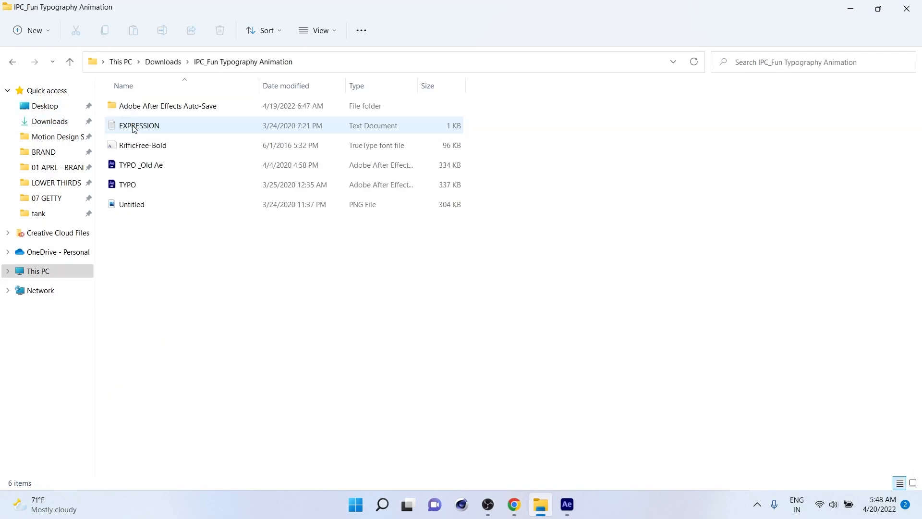
left_click(127, 185)
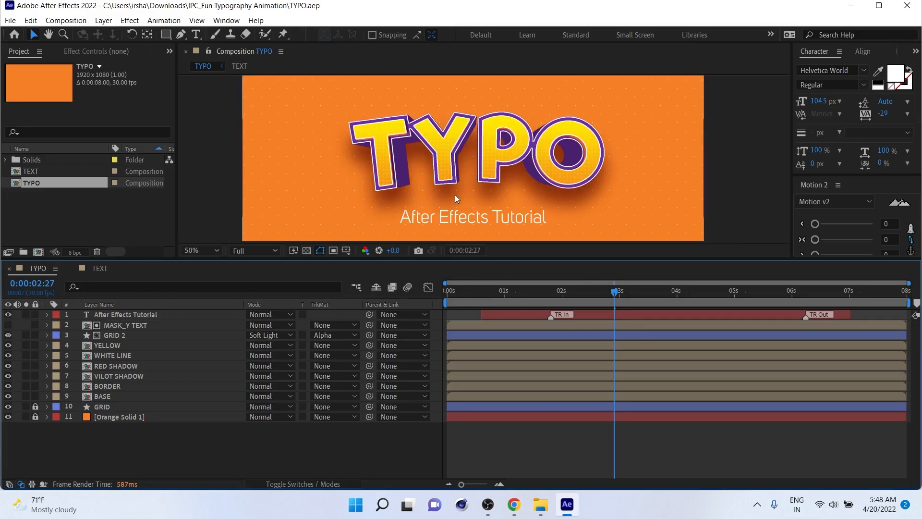
mouse_move(479, 159)
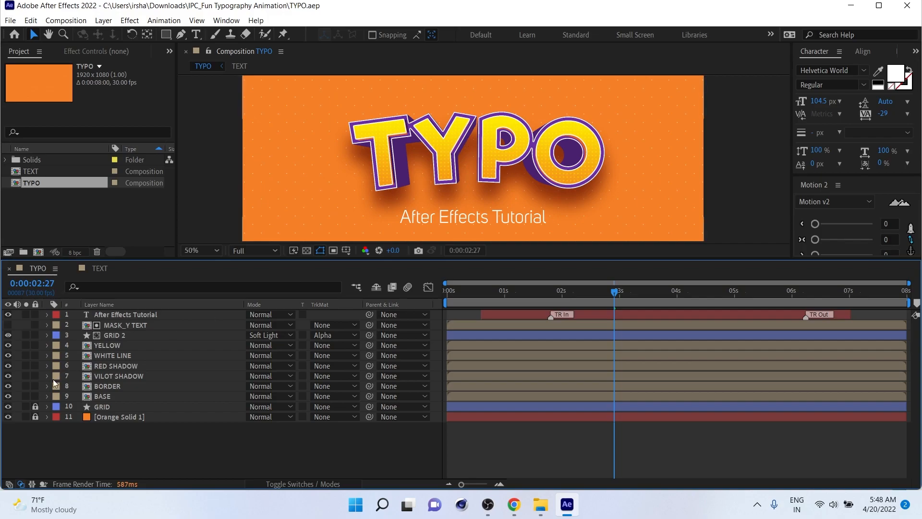
- Inside the TEXT precomp, add an RGB Fill Color animator to the TYPO text layer
left_click(107, 345)
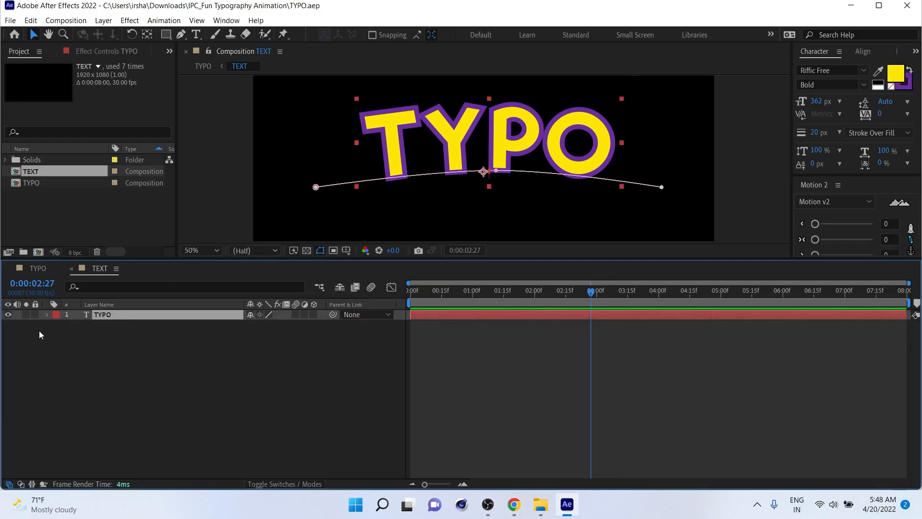
left_click(46, 315)
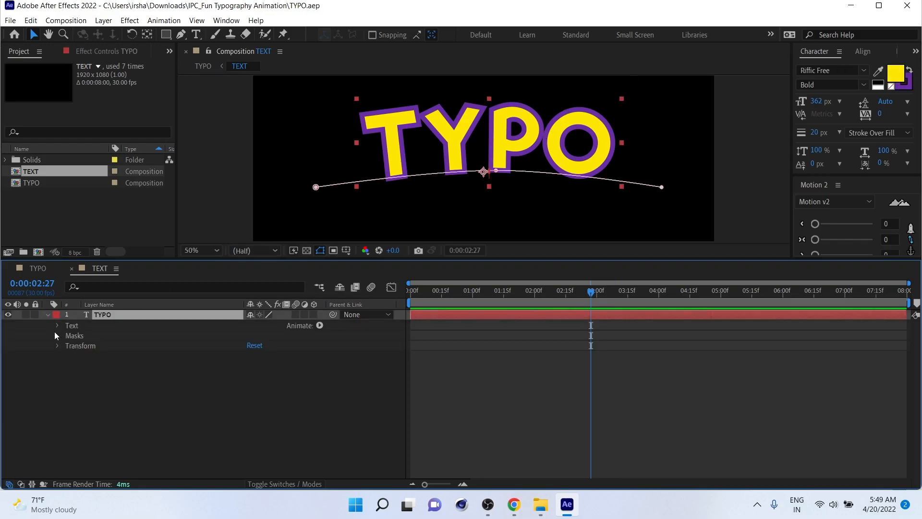
left_click(57, 325)
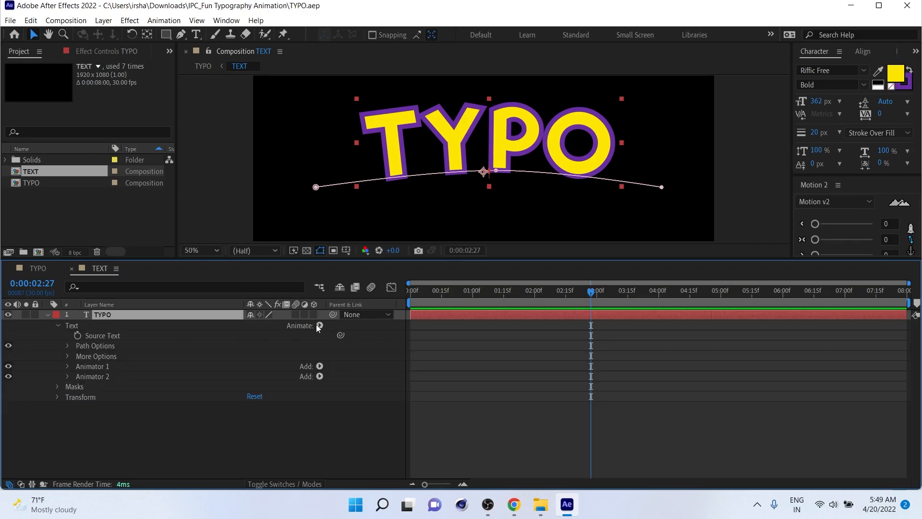
left_click(319, 326)
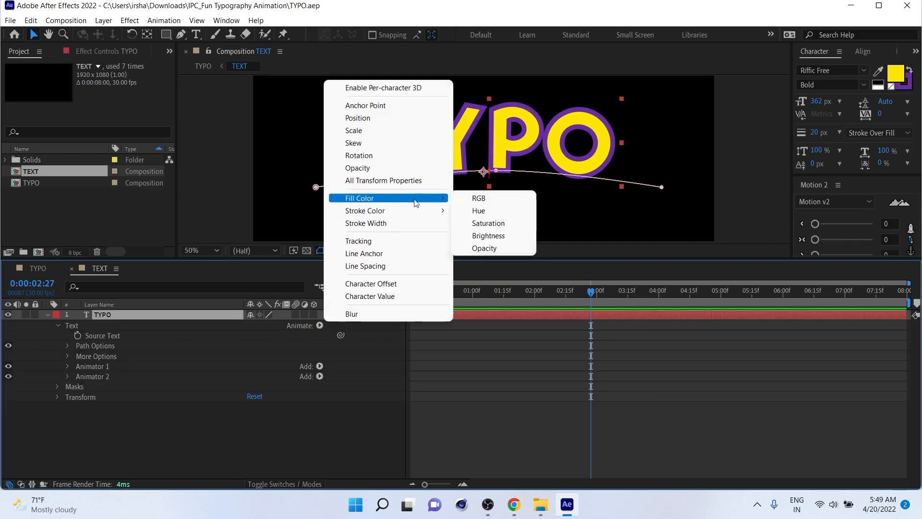
left_click(478, 197)
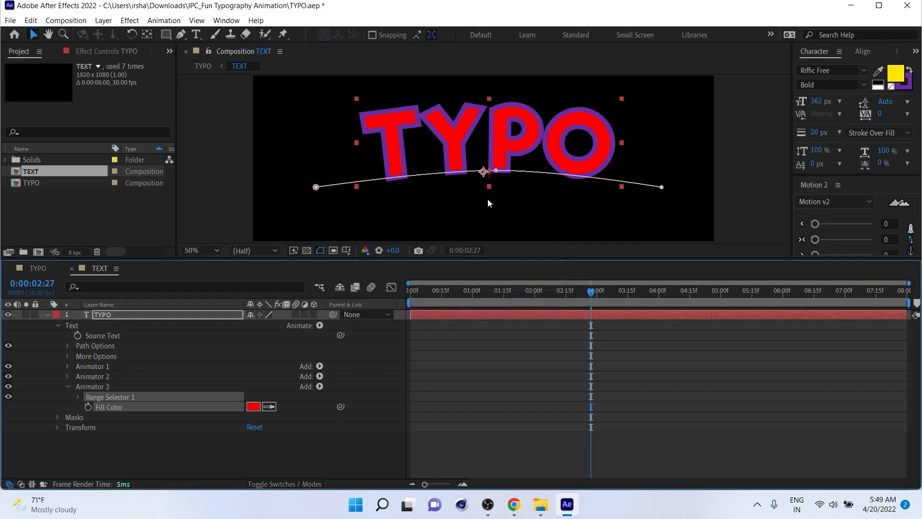
mouse_move(198, 407)
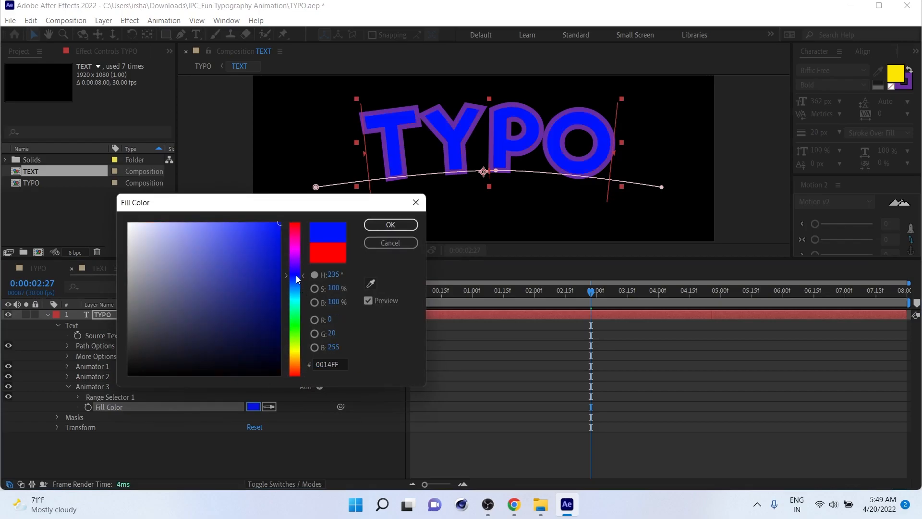
- Shift the animator's fill colour from blue to purple and confirm it
left_click_drag(295, 278, 295, 287)
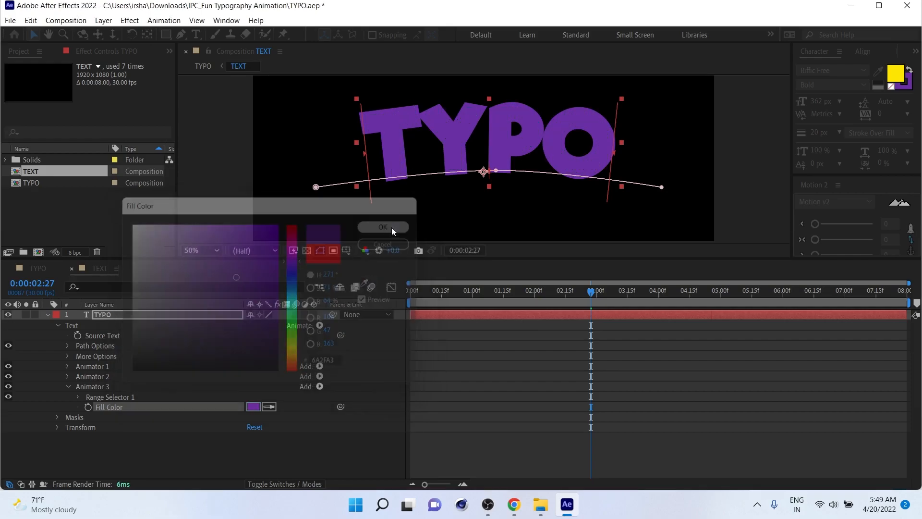
left_click(382, 227)
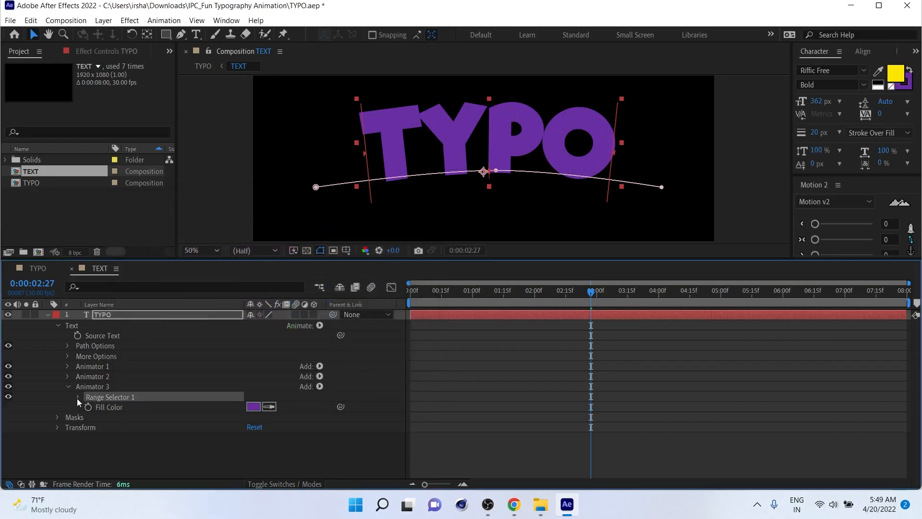
- Set Range Selector 1 to 25%–50% and recolour the fill to orange-red, so only Y changes
left_click(79, 396)
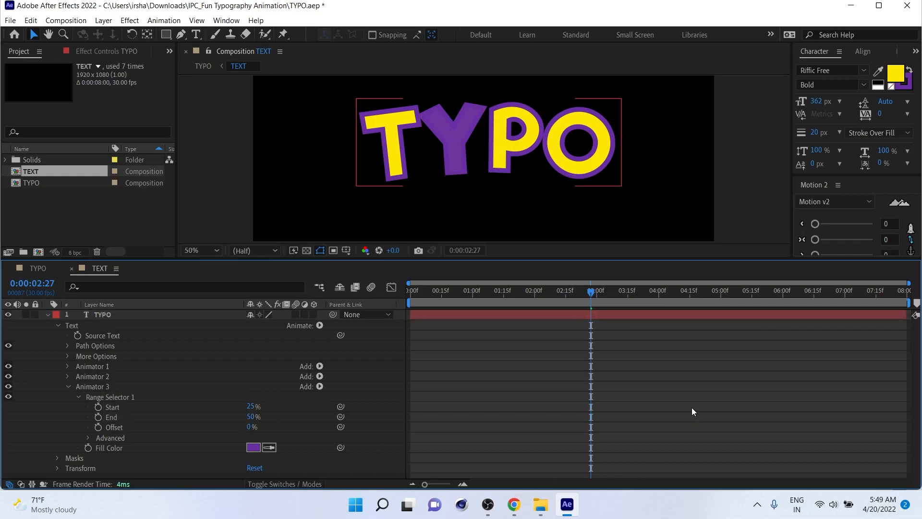
left_click(253, 446)
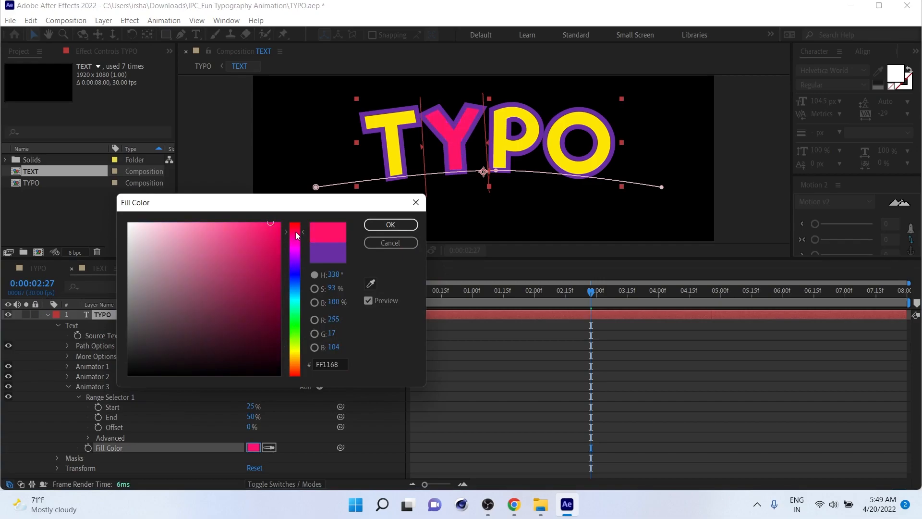
left_click_drag(295, 233, 291, 312)
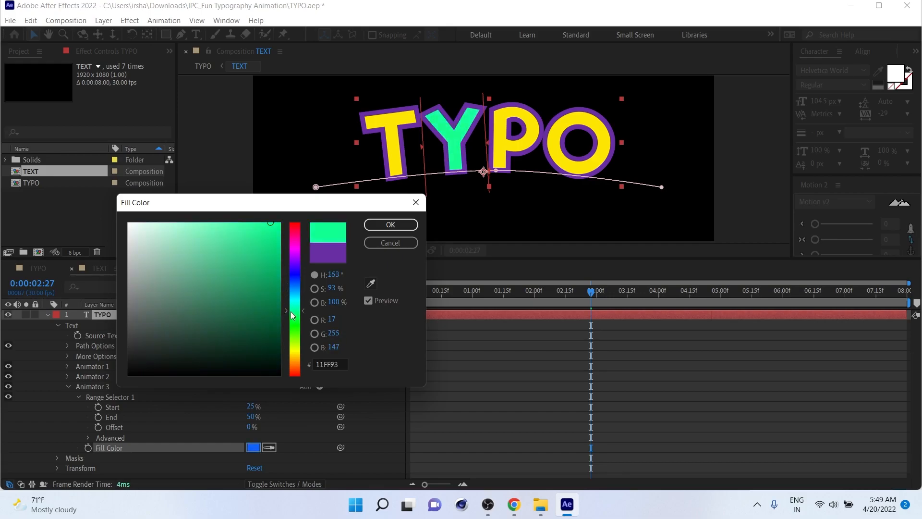
left_click_drag(294, 311, 294, 368)
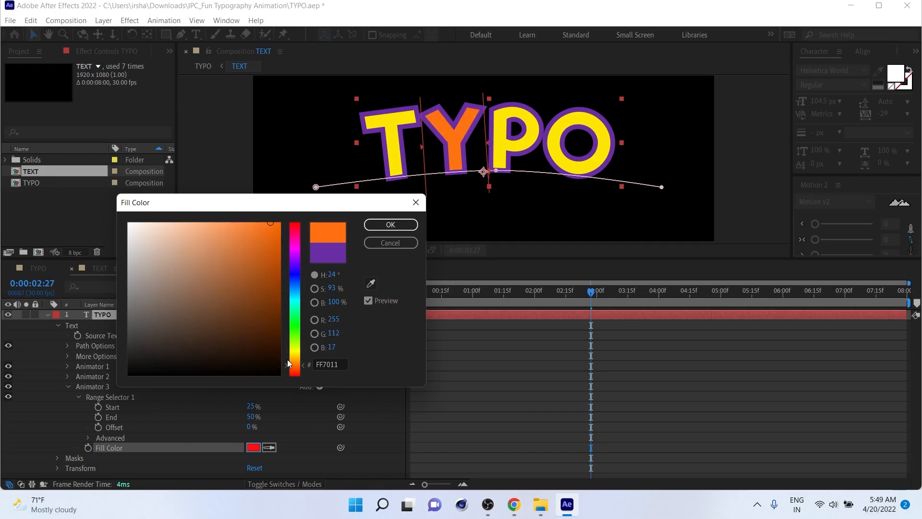
left_click(296, 222)
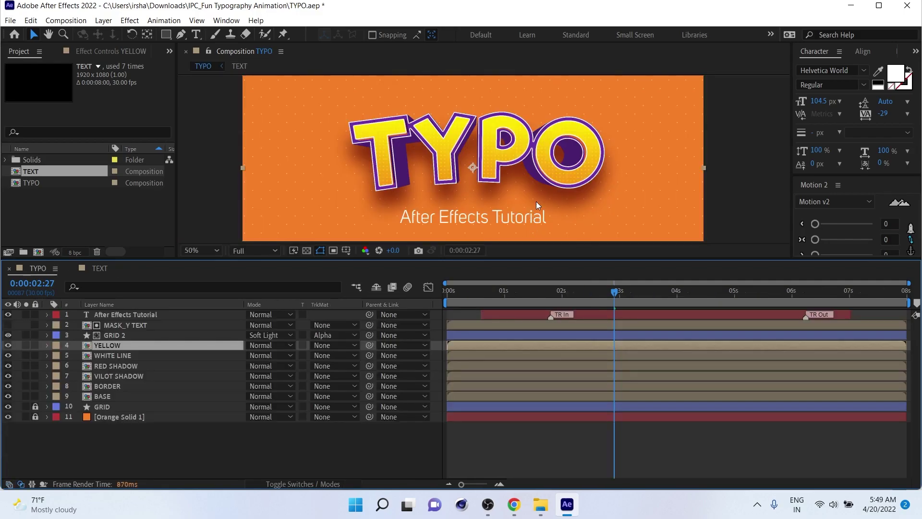
mouse_move(130, 346)
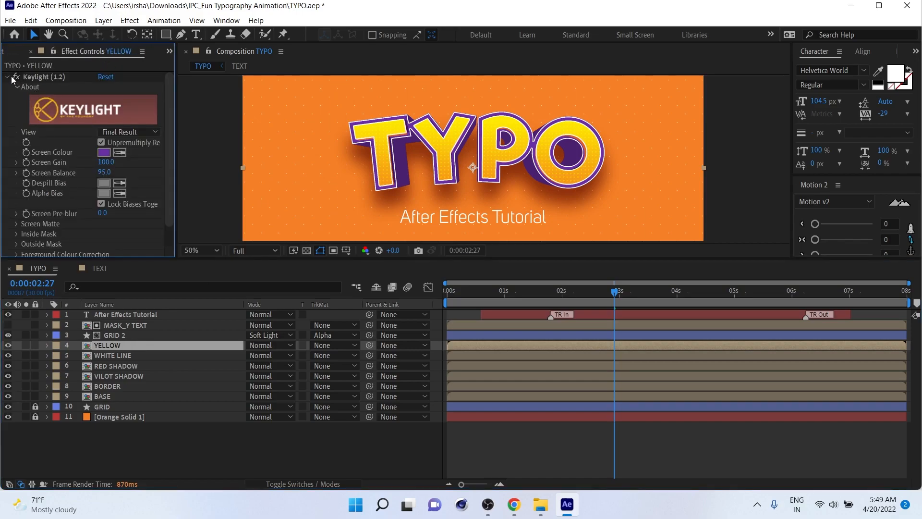
- Collapse Keylight and inspect the YELLOW layer's Gradient Overlay layer style; the red Y remains
left_click(6, 77)
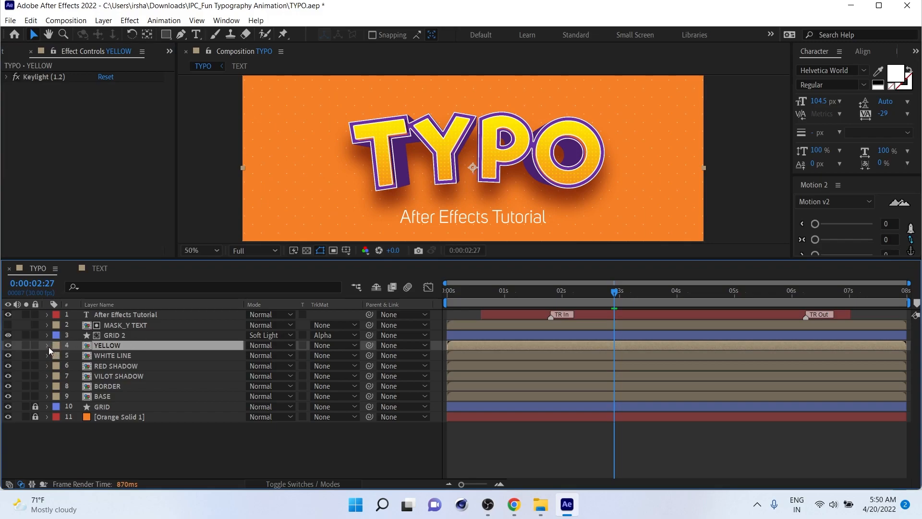
left_click(46, 345)
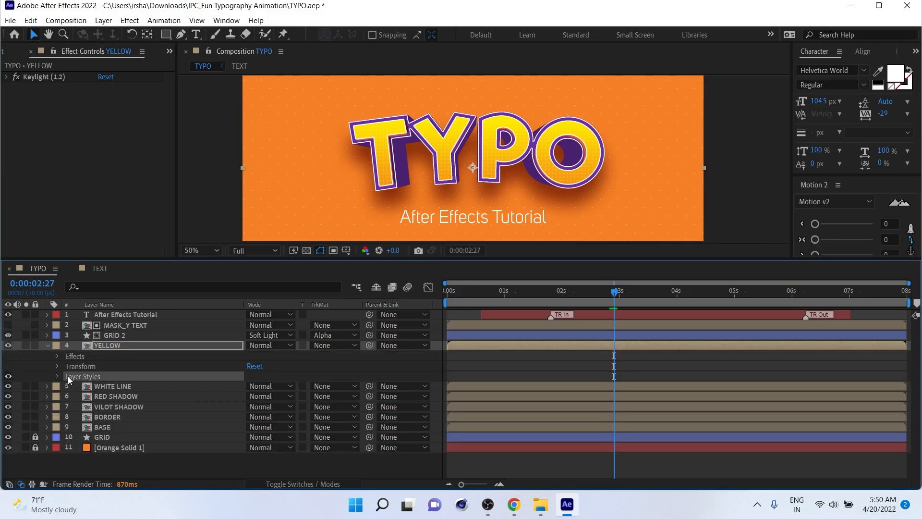
left_click(55, 376)
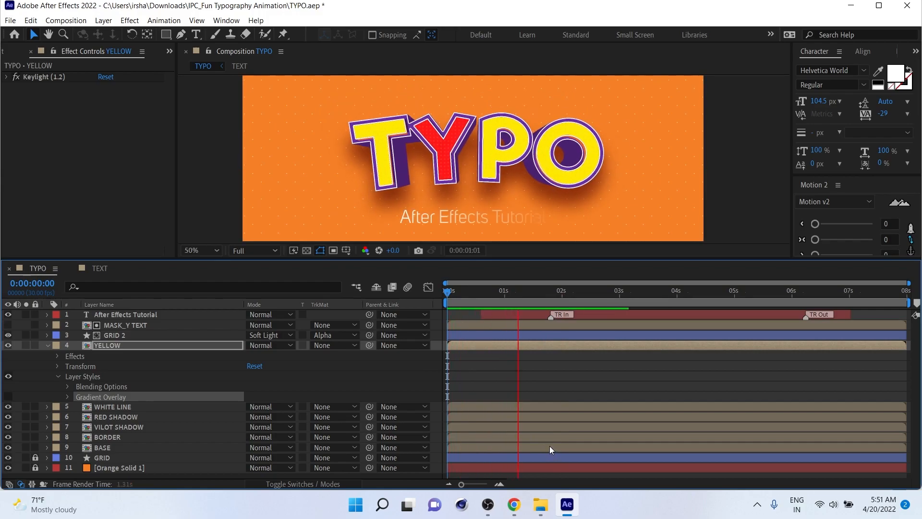
left_click(549, 292)
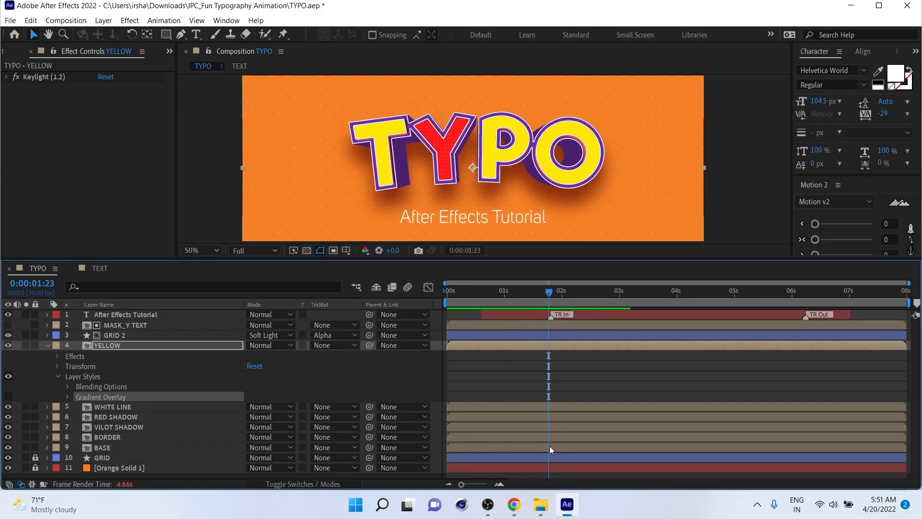
left_click(445, 302)
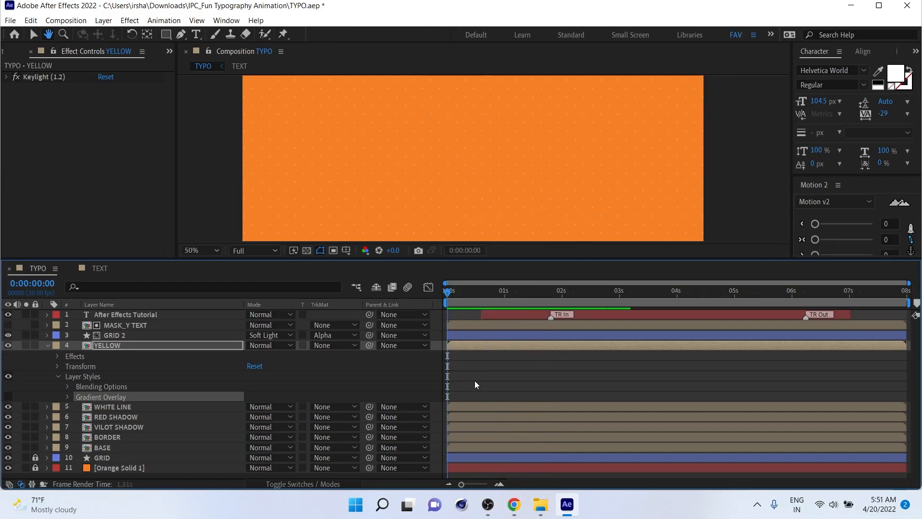
left_click(503, 290)
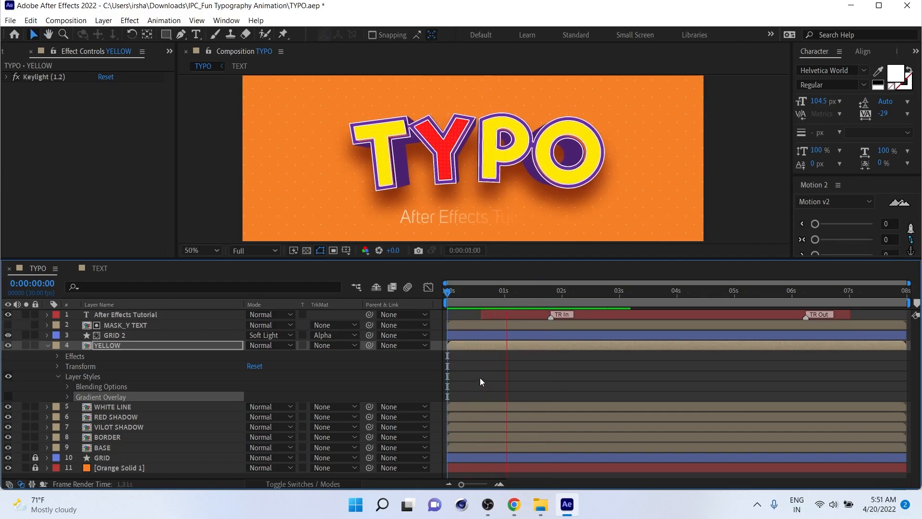
left_click(563, 292)
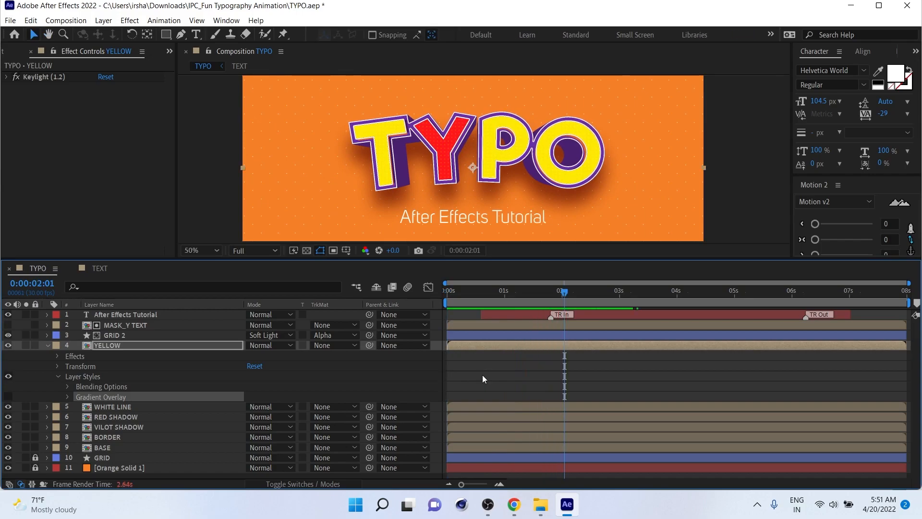